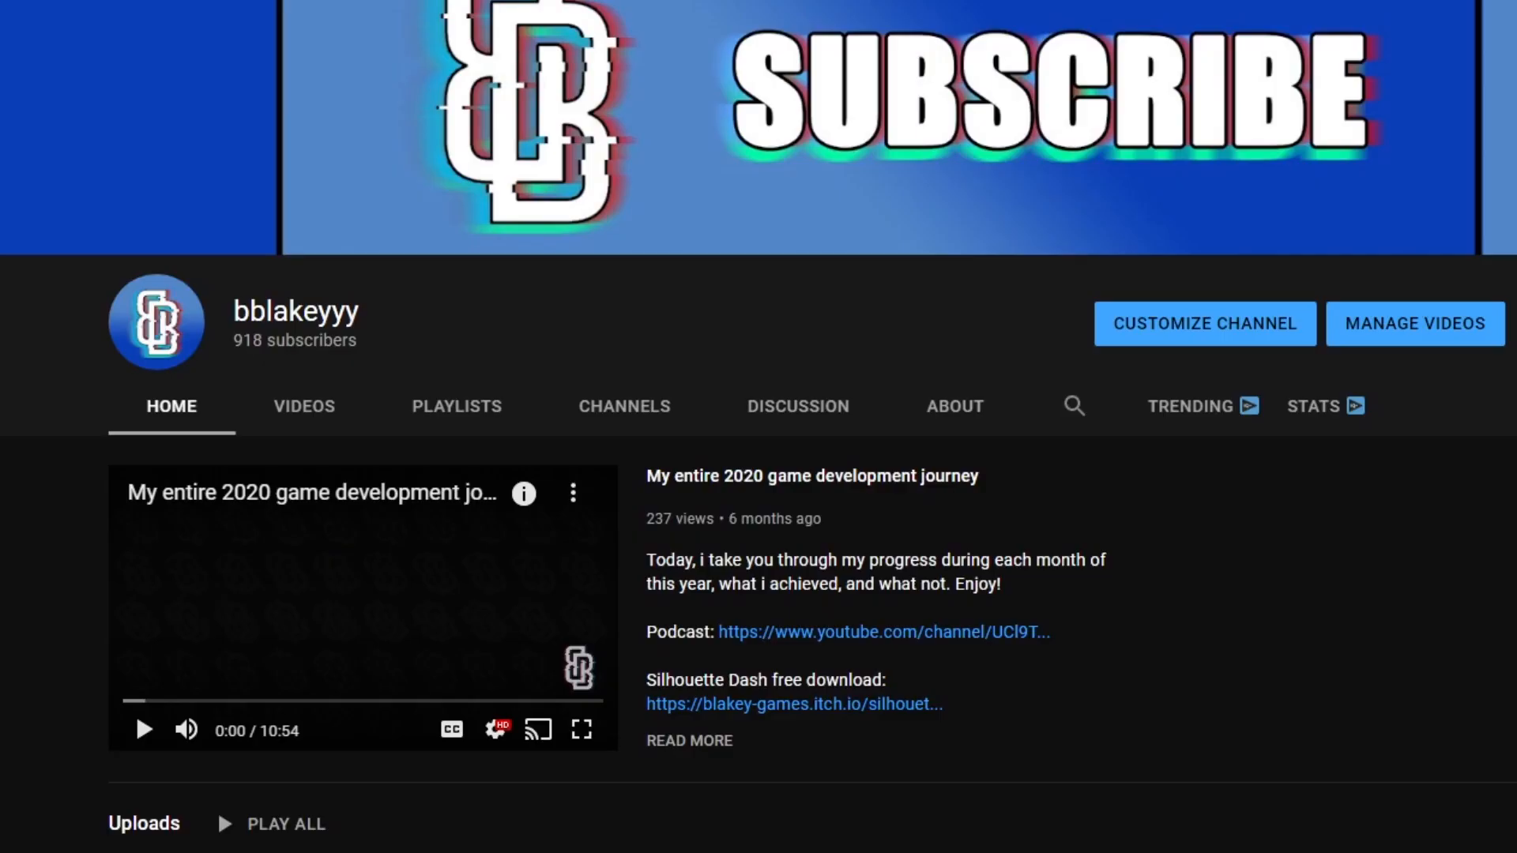
pyautogui.moveTo(238, 347)
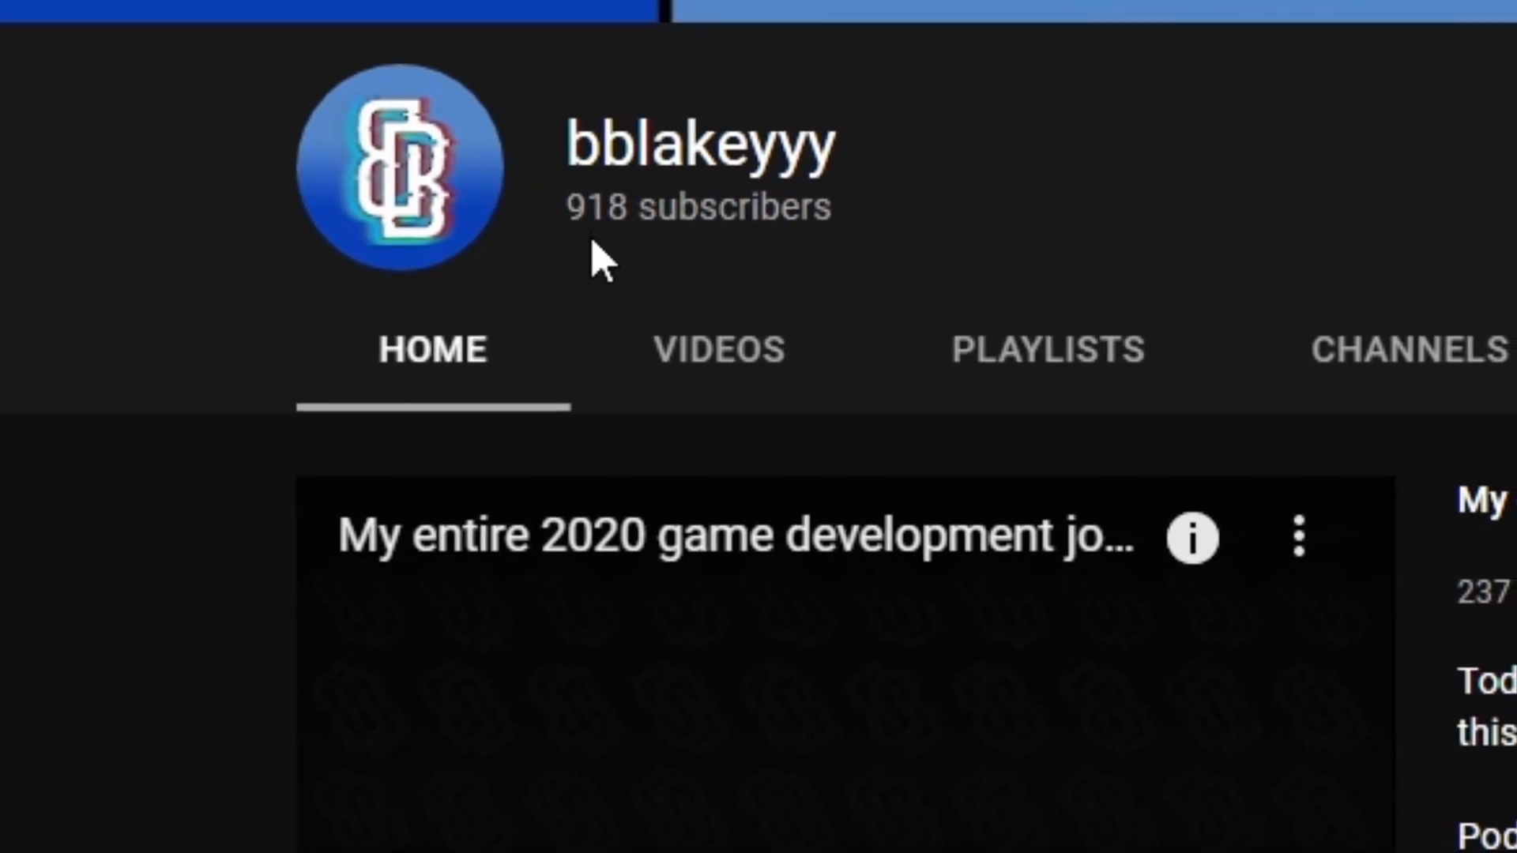
# Draw black edge pixels down the left side, mirrored onto the right by horizontal symmetry
pyautogui.scroll(-3)
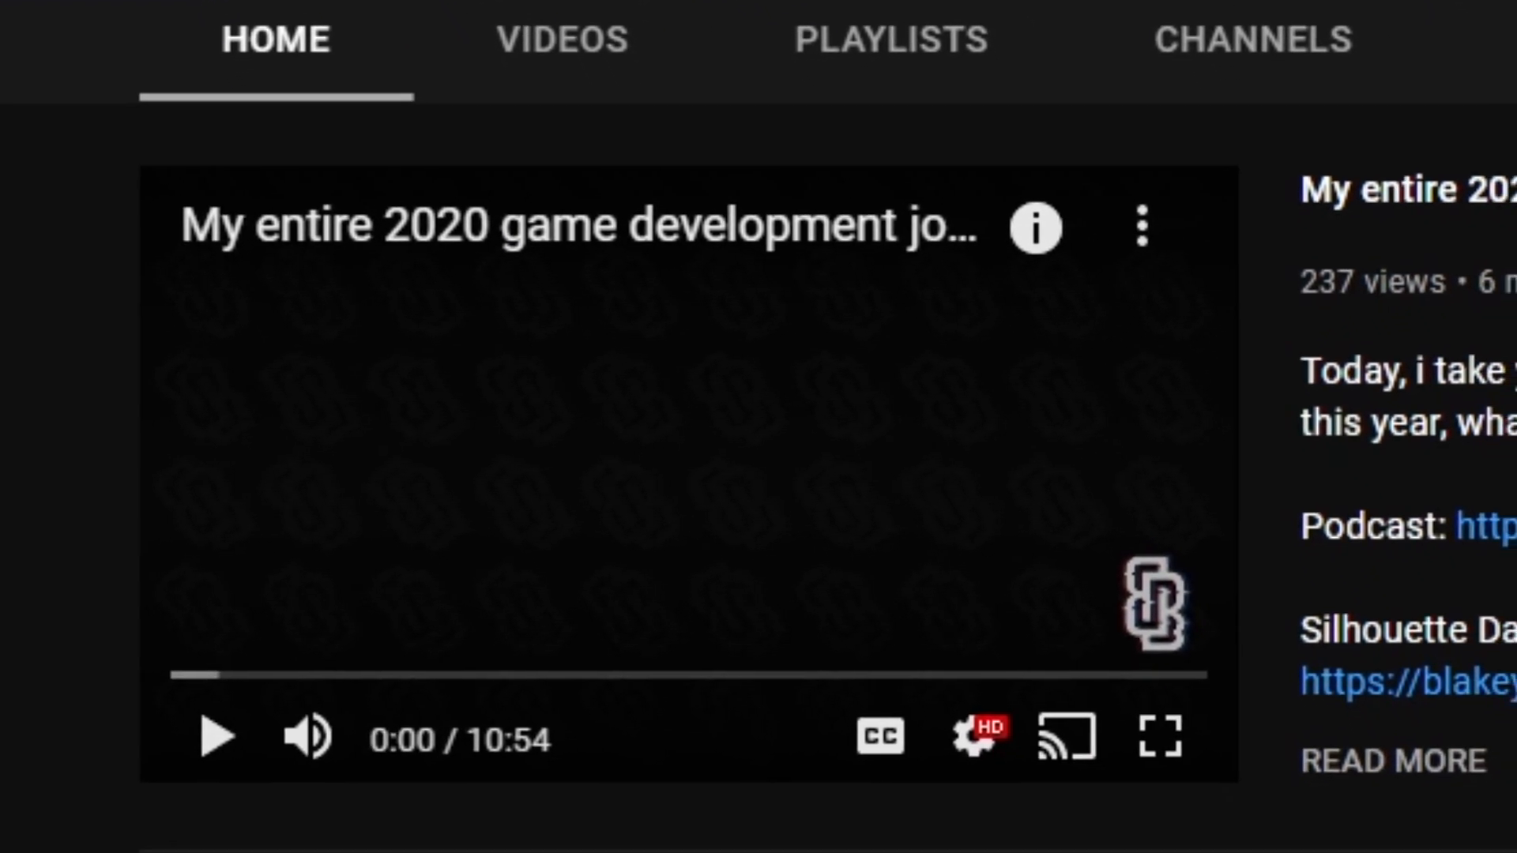
pyautogui.scroll(-3)
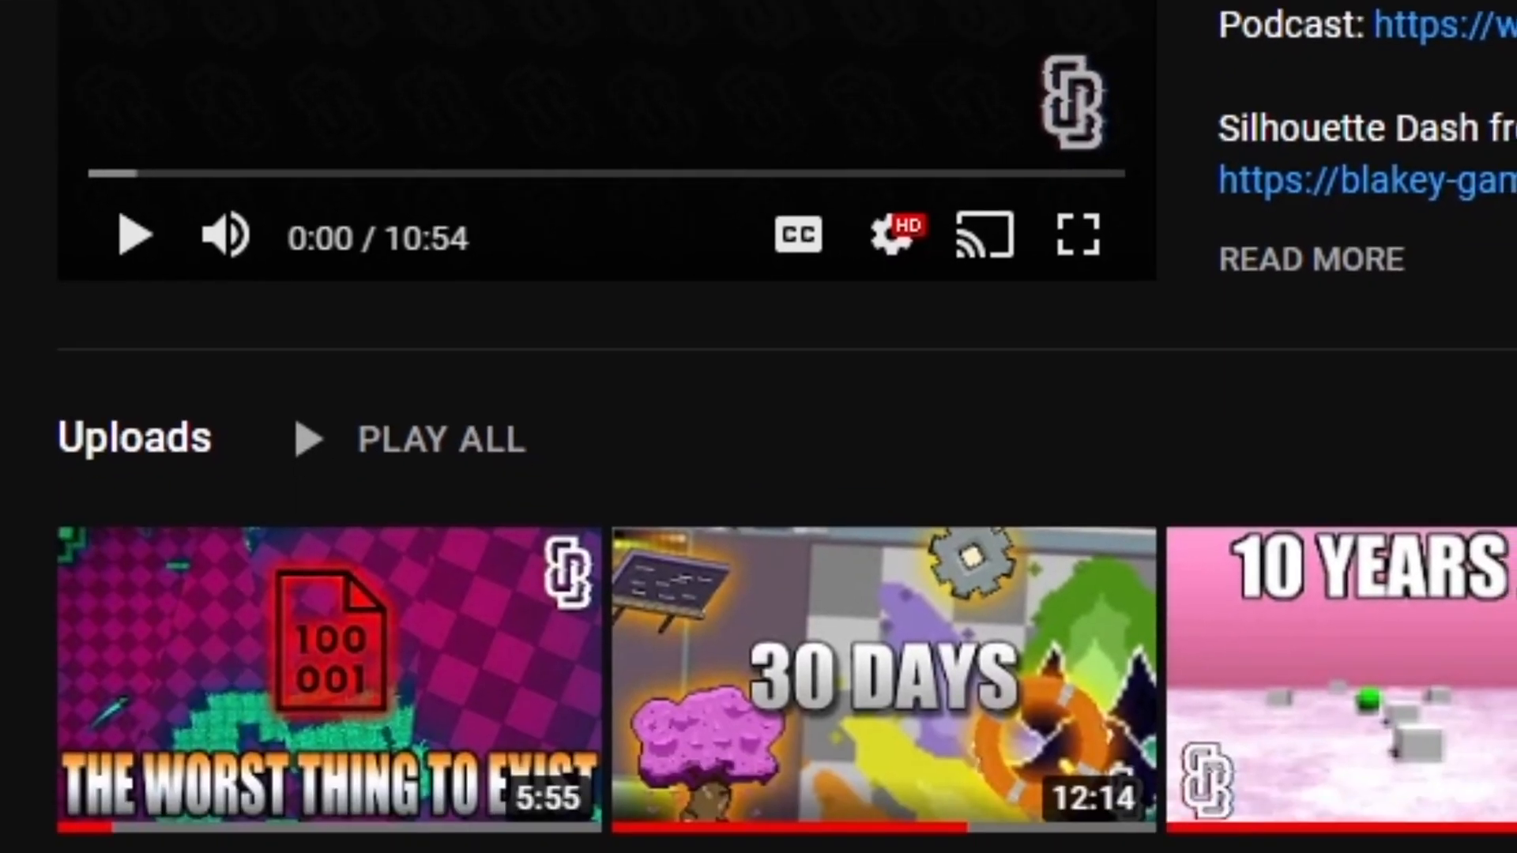
pyautogui.scroll(3)
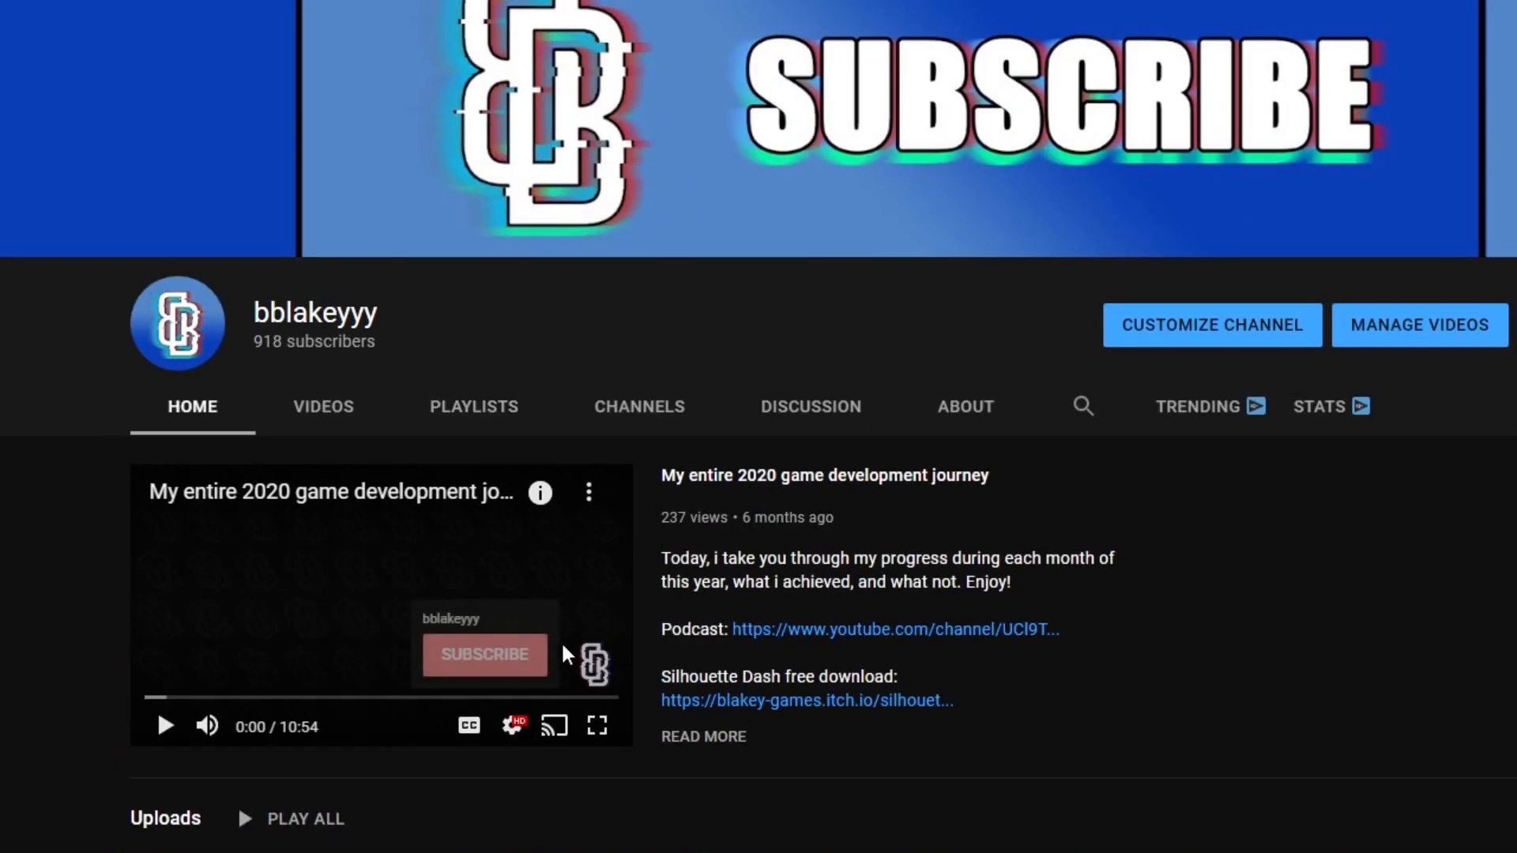
pyautogui.scroll(-3)
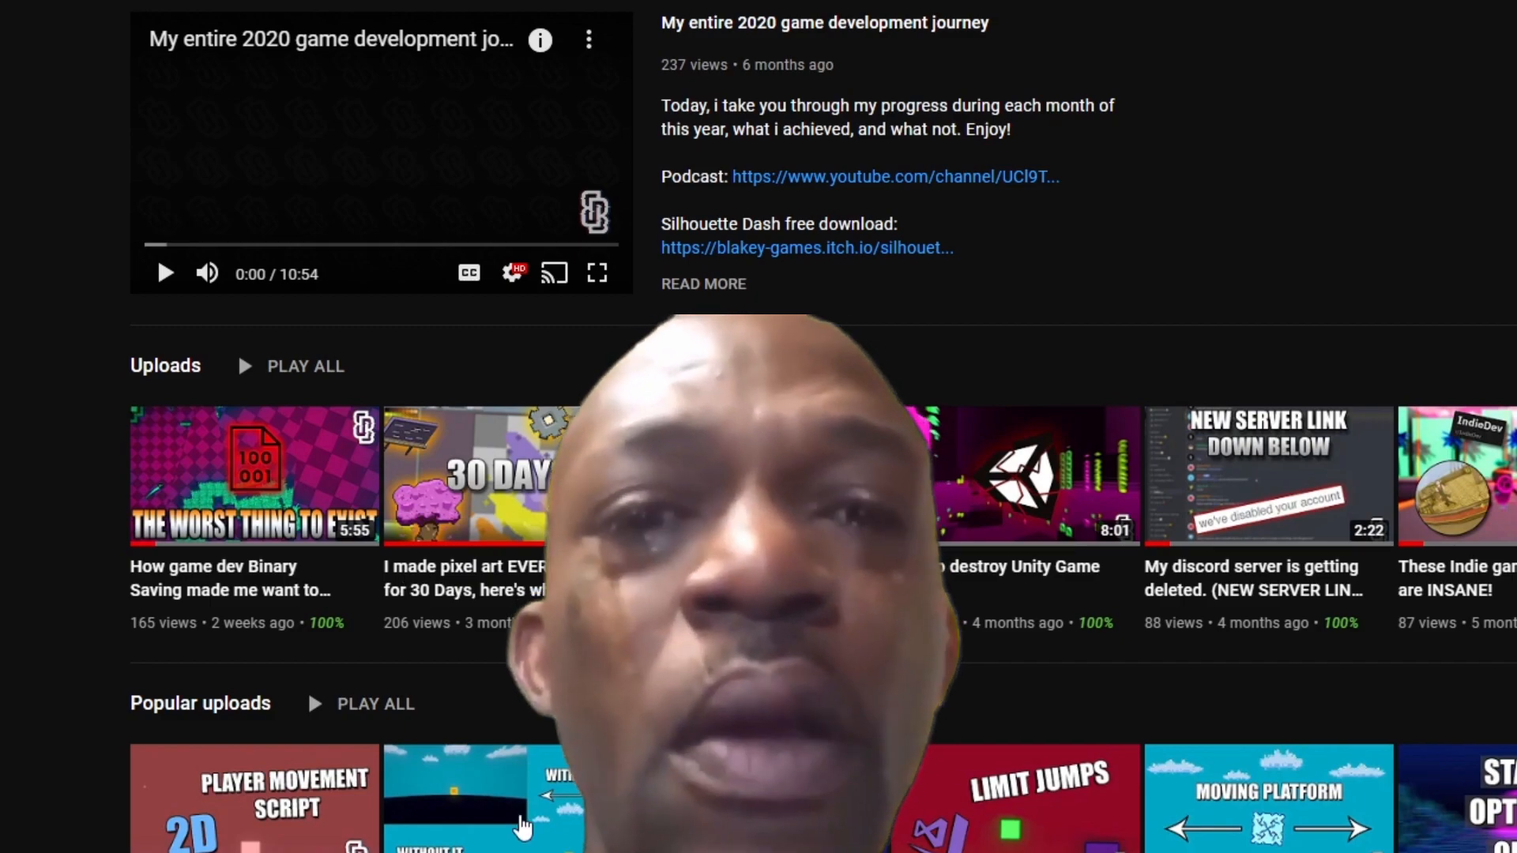
pyautogui.scroll(3)
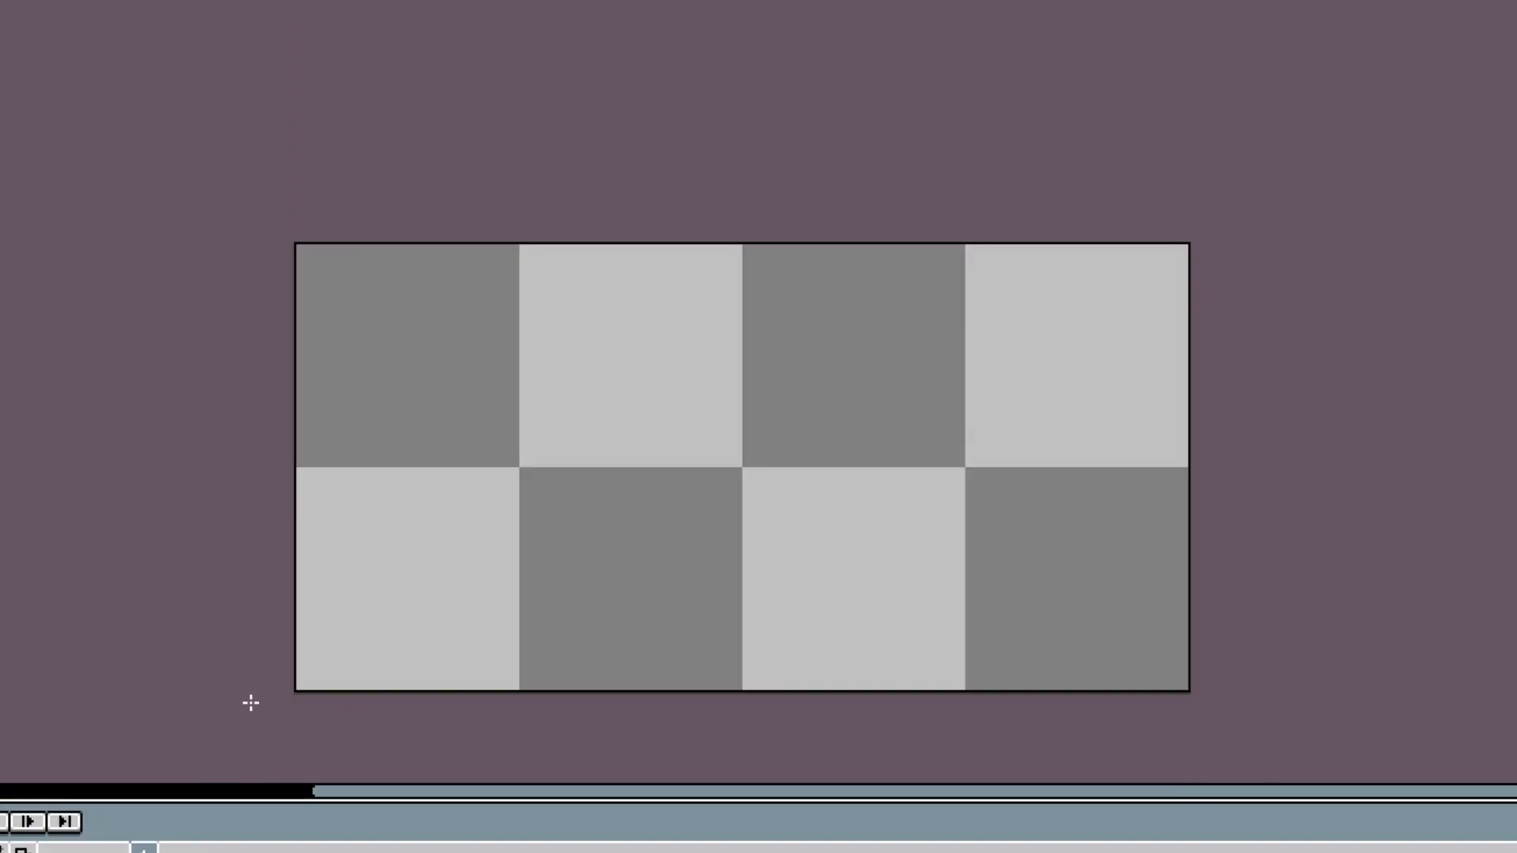
pyautogui.click(741, 464)
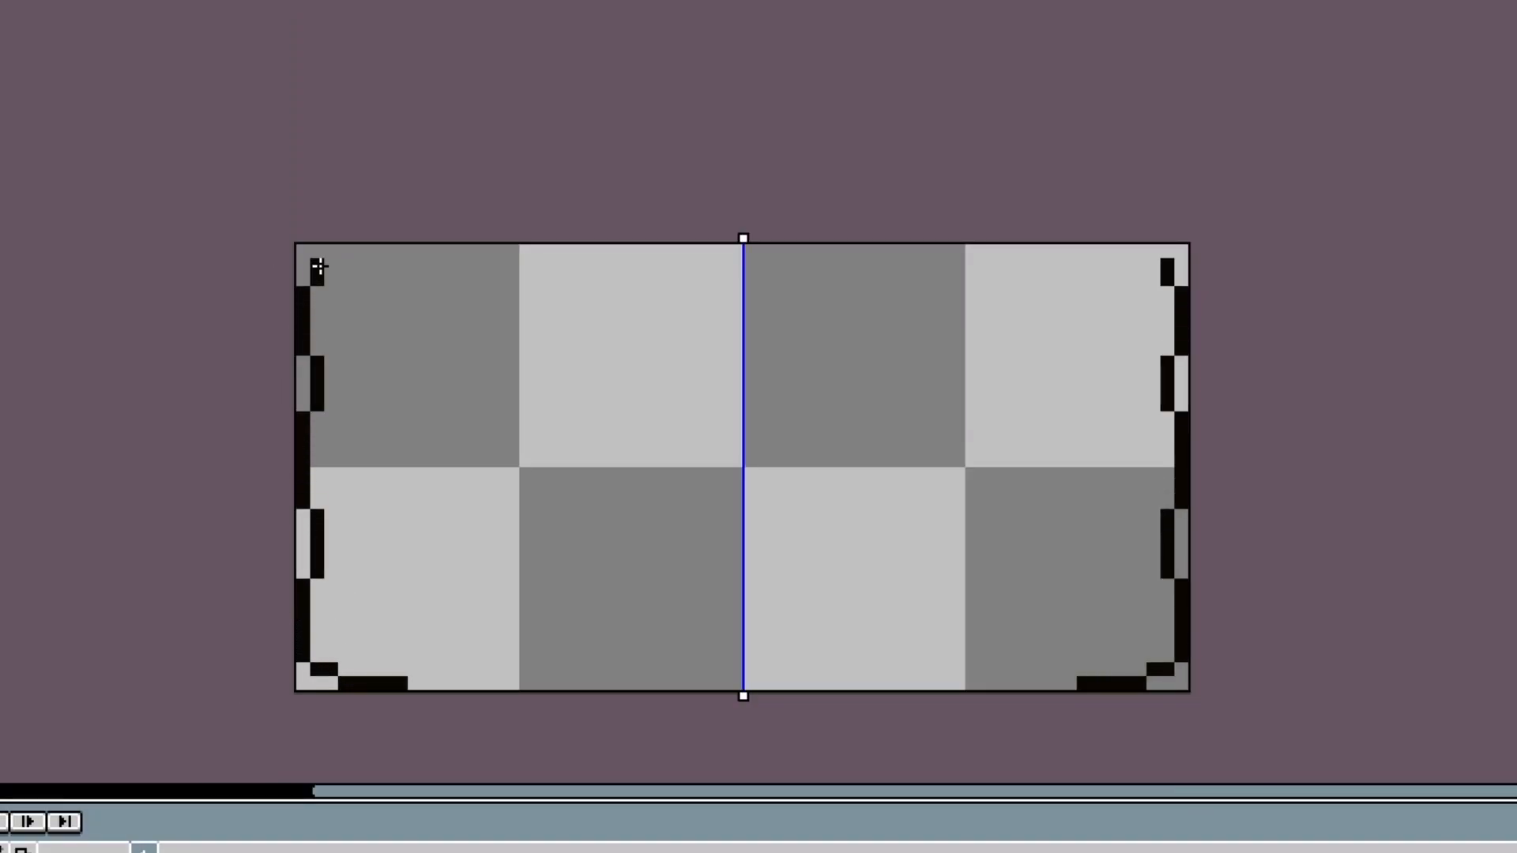